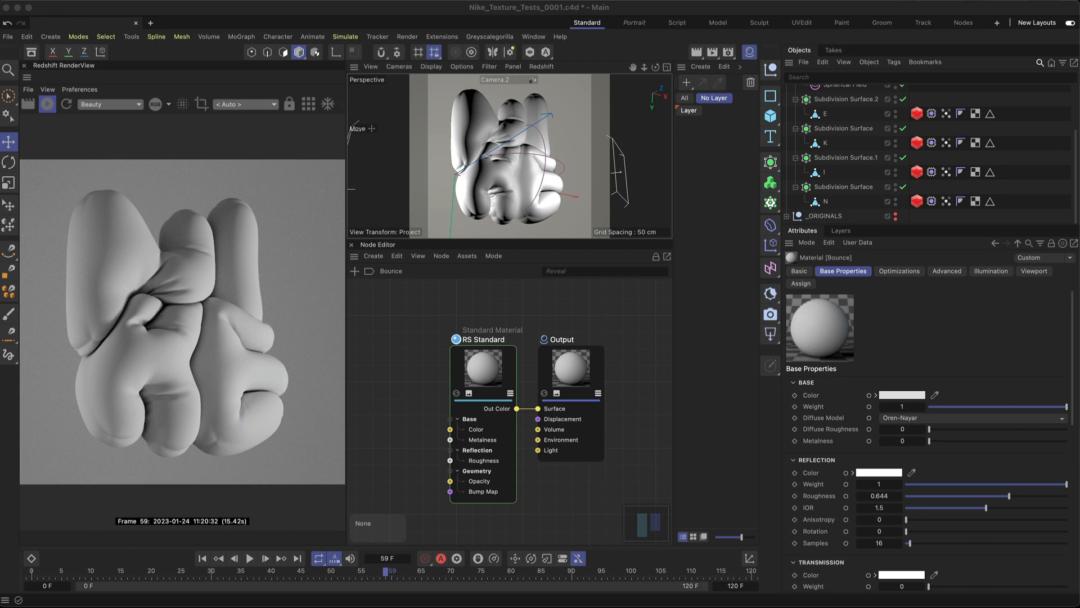
mouse_move(692, 144)
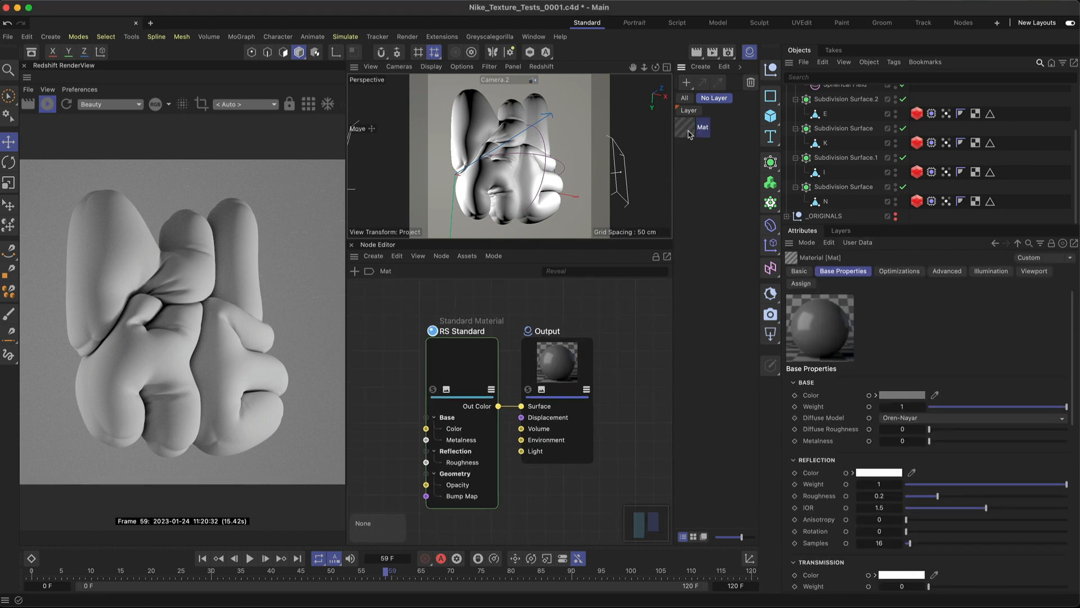
- Create the Redshift material Mat and apply it to the puffy letter objects
left_click(1004, 143)
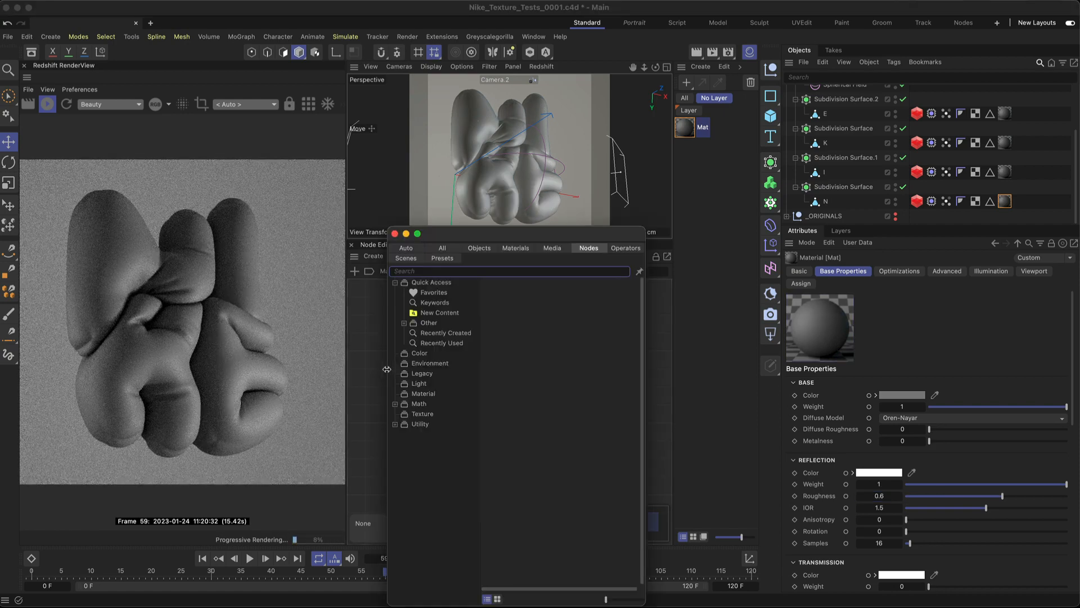
- Add a Tiles node and wire its Out Color into the material's Base Color
type("tiles")
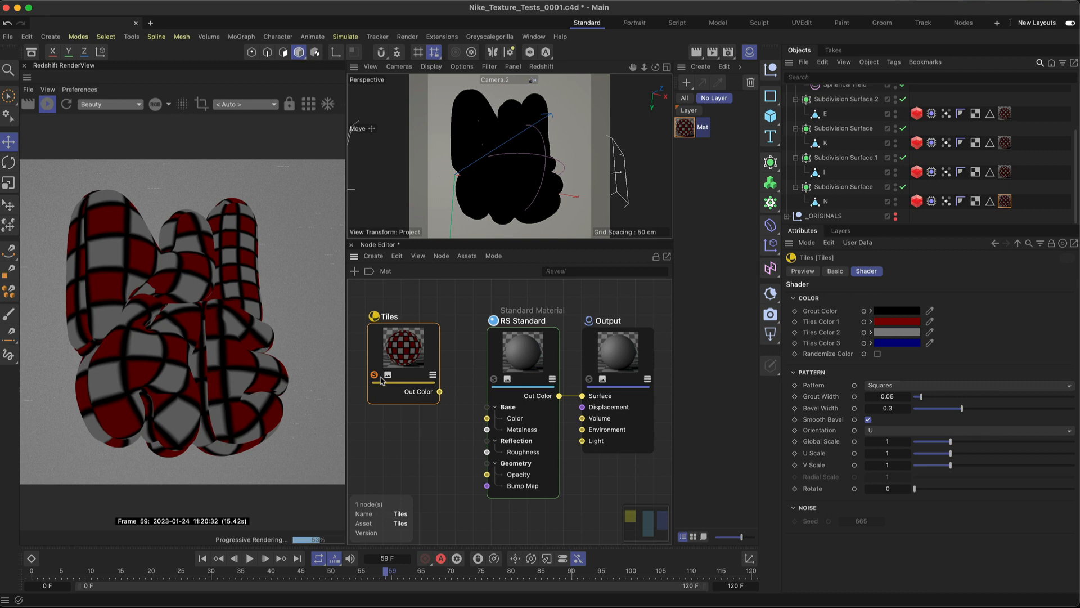
mouse_move(955, 359)
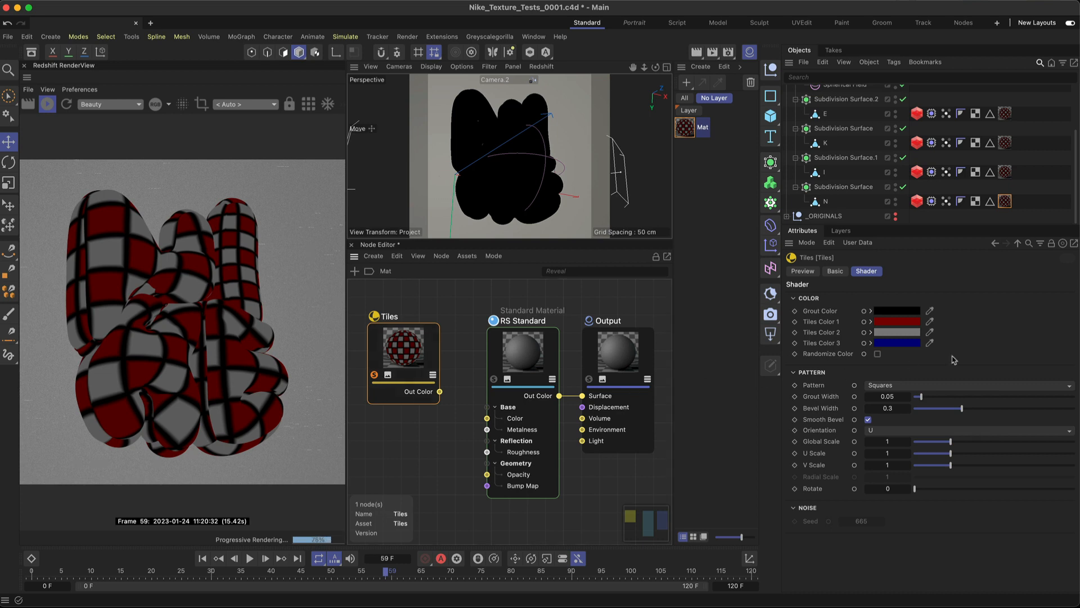
mouse_move(978, 311)
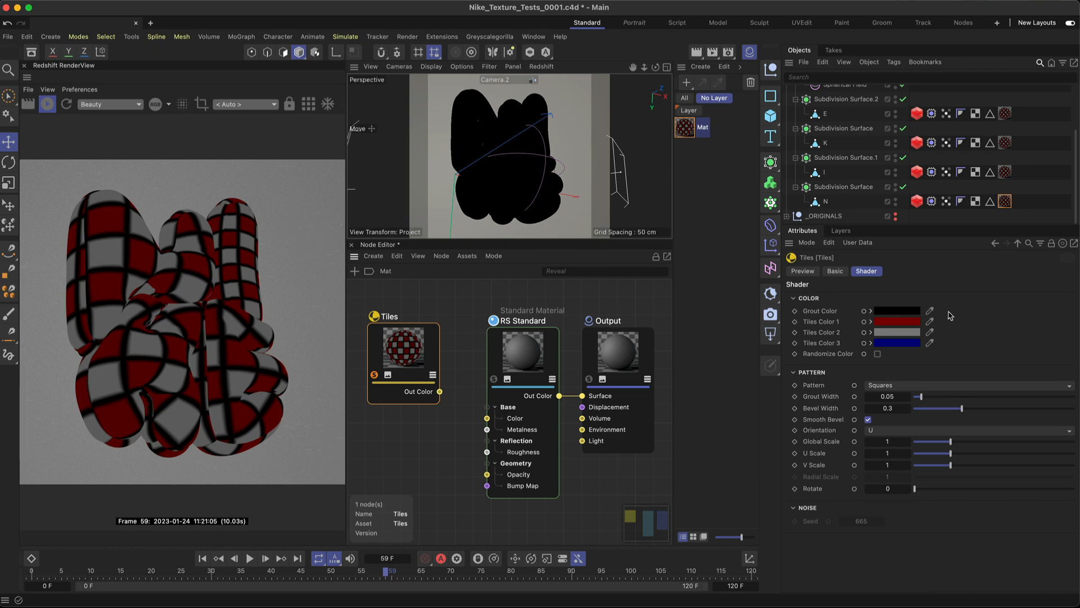
- Set the Tiles grout light grey, enable Randomize Color and bump the Noise Seed to 669
left_click(895, 311)
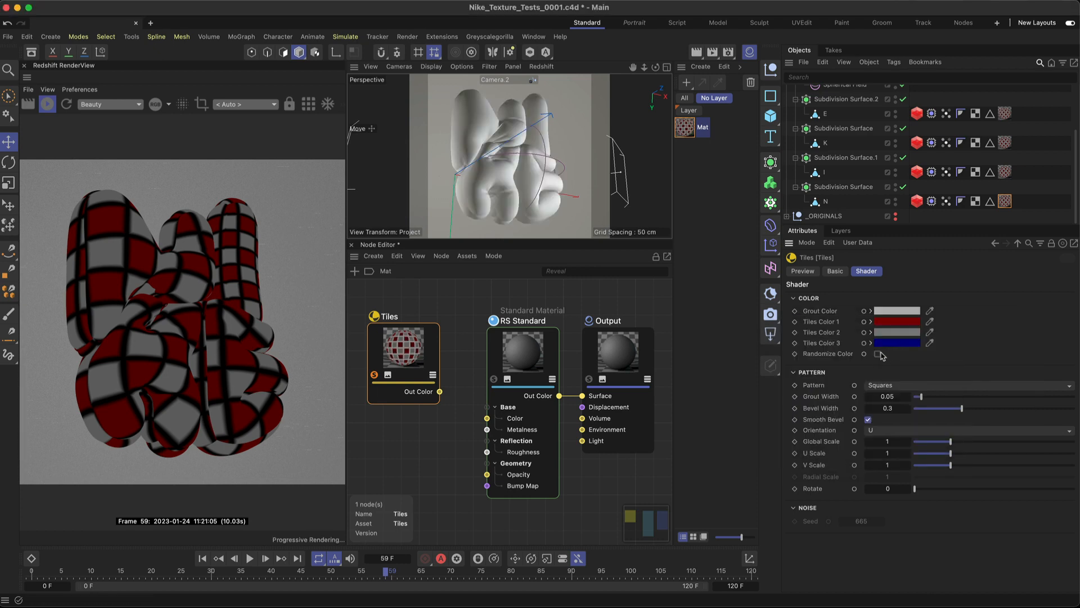
left_click(877, 354)
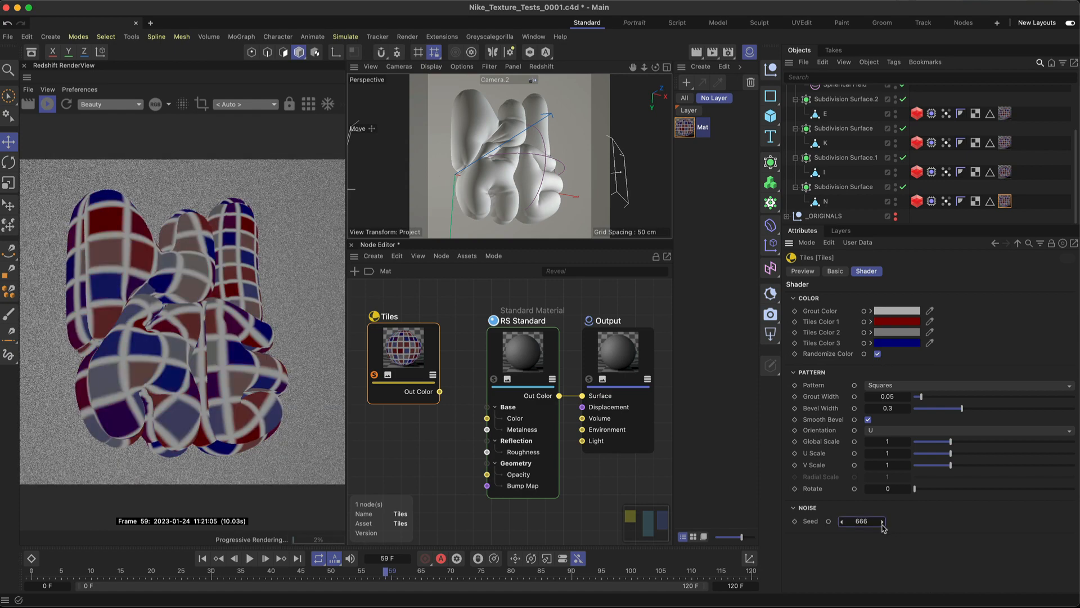
left_click(884, 521)
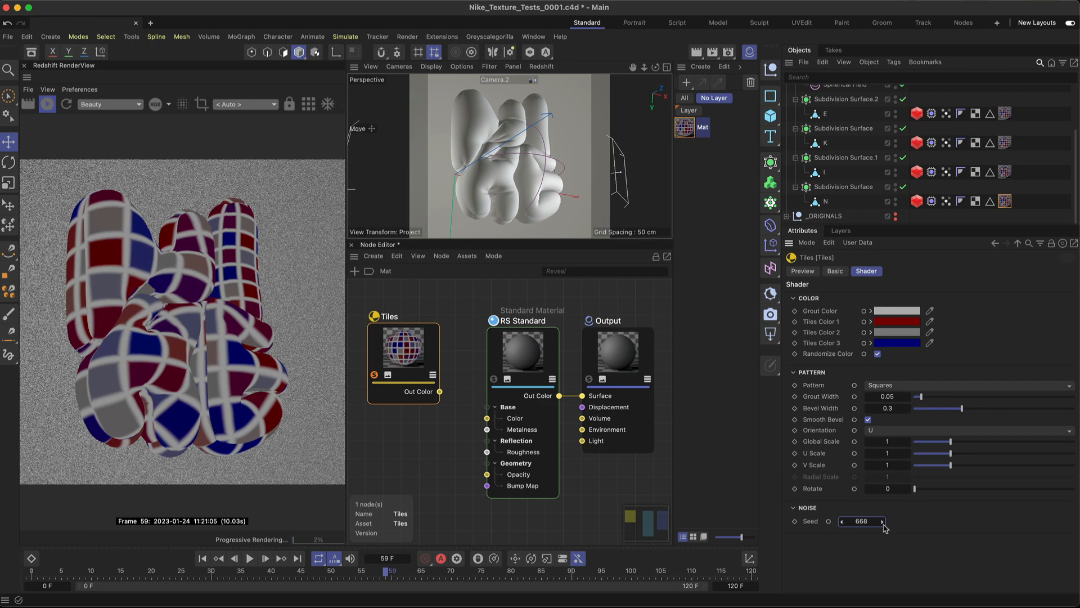
left_click(885, 521)
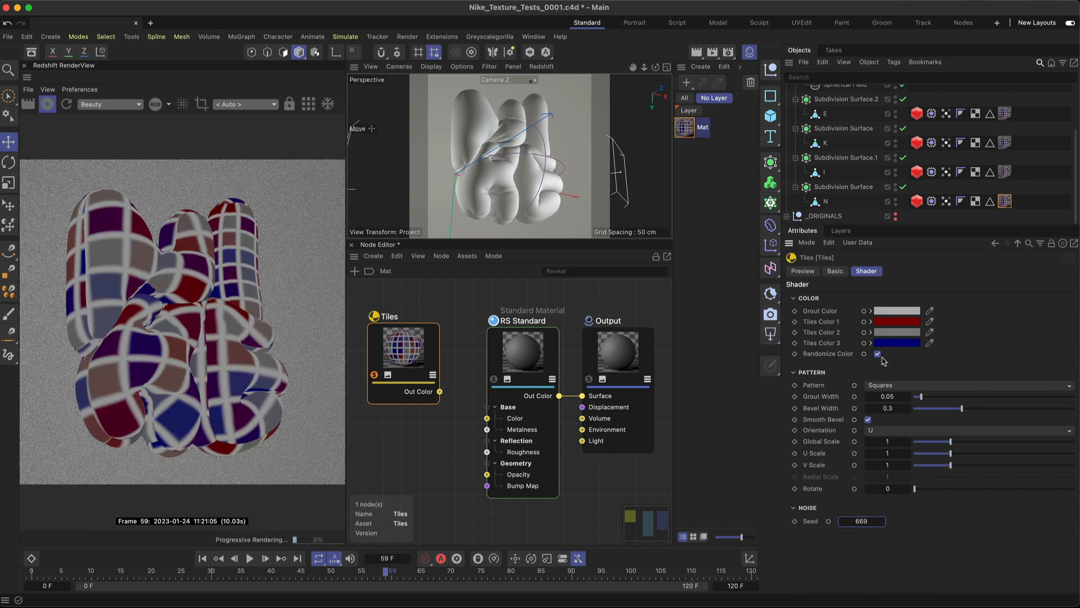
left_click(971, 385)
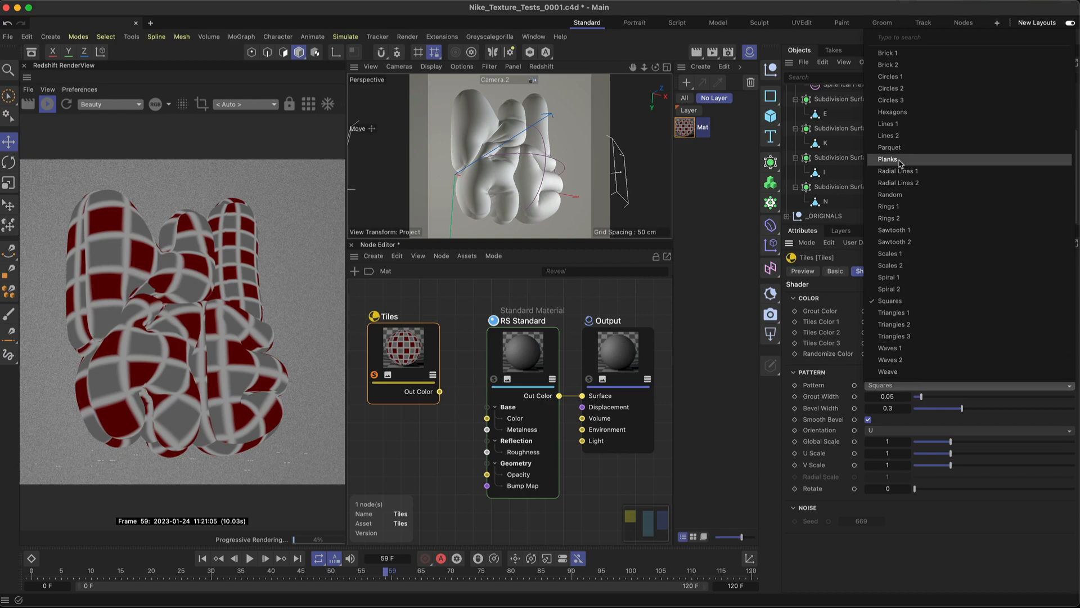
- Try the Planks and Random patterns, then settle on Weave for the Tiles shader
left_click(889, 159)
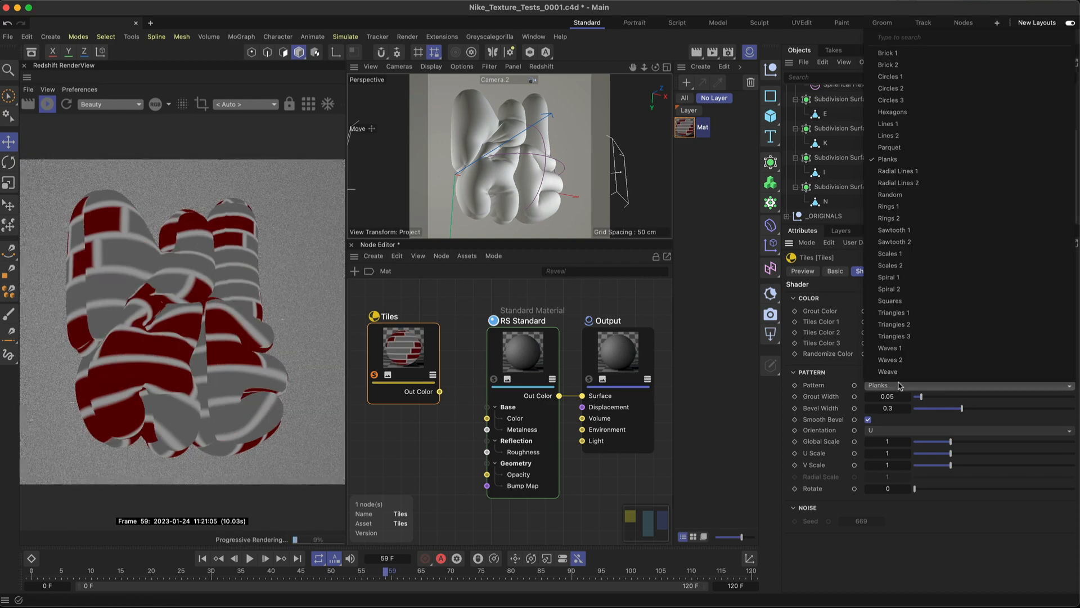
left_click(888, 195)
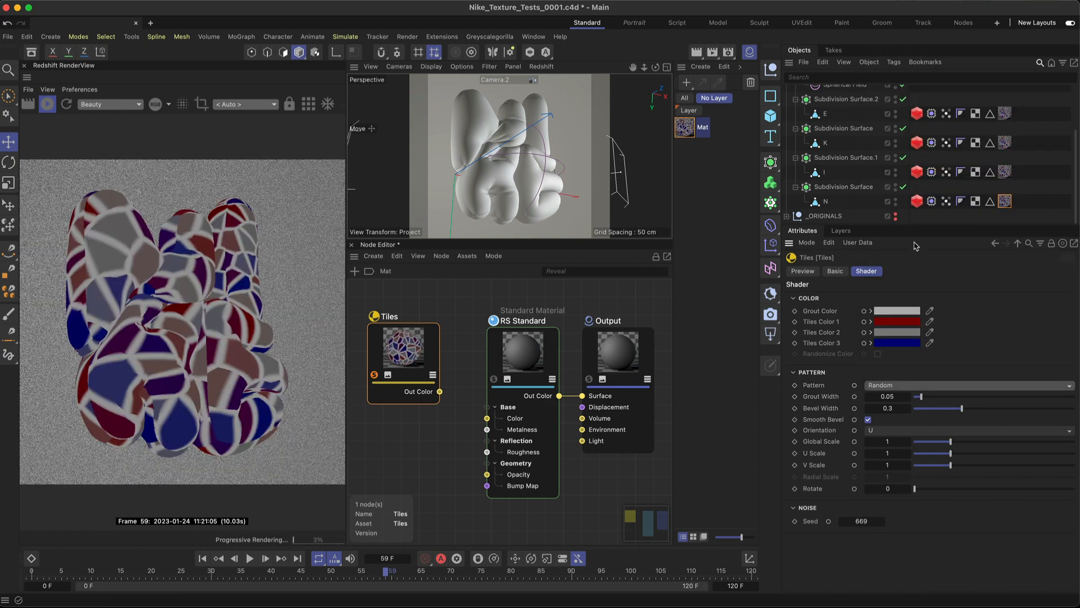
left_click(964, 385)
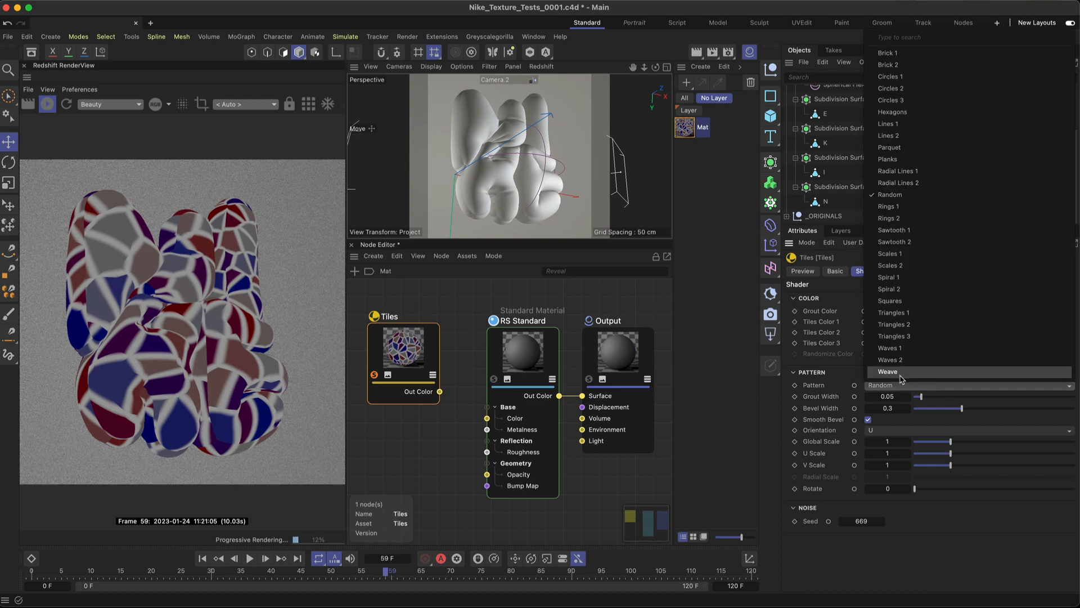
left_click(889, 371)
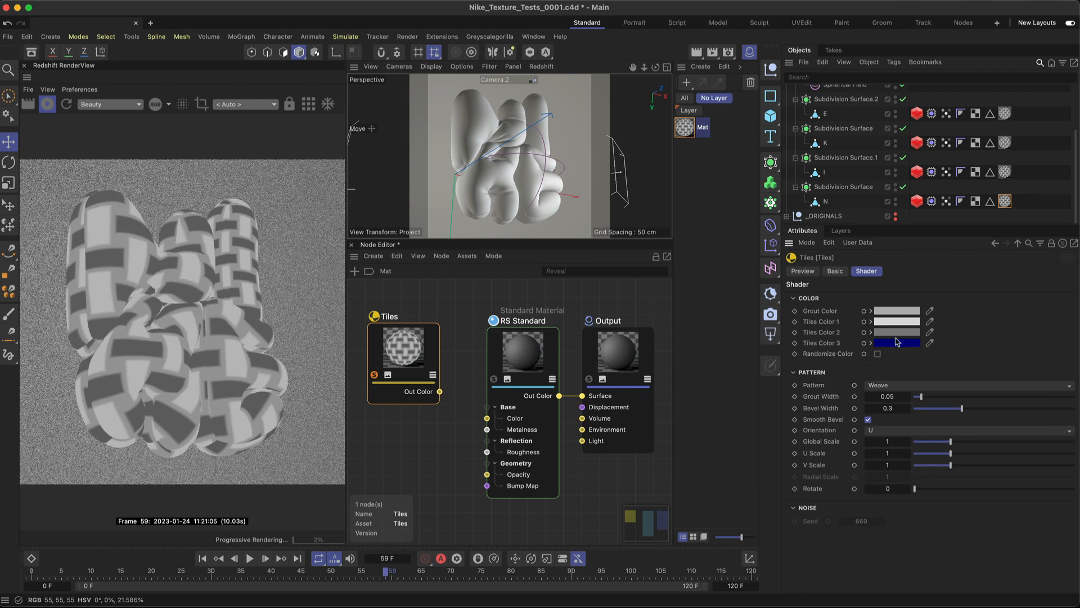
- Paste grey into tile Color 3, set Grout Width 0.166, Bevel Width 0.278 and disable Smooth Bevel
right_click(895, 342)
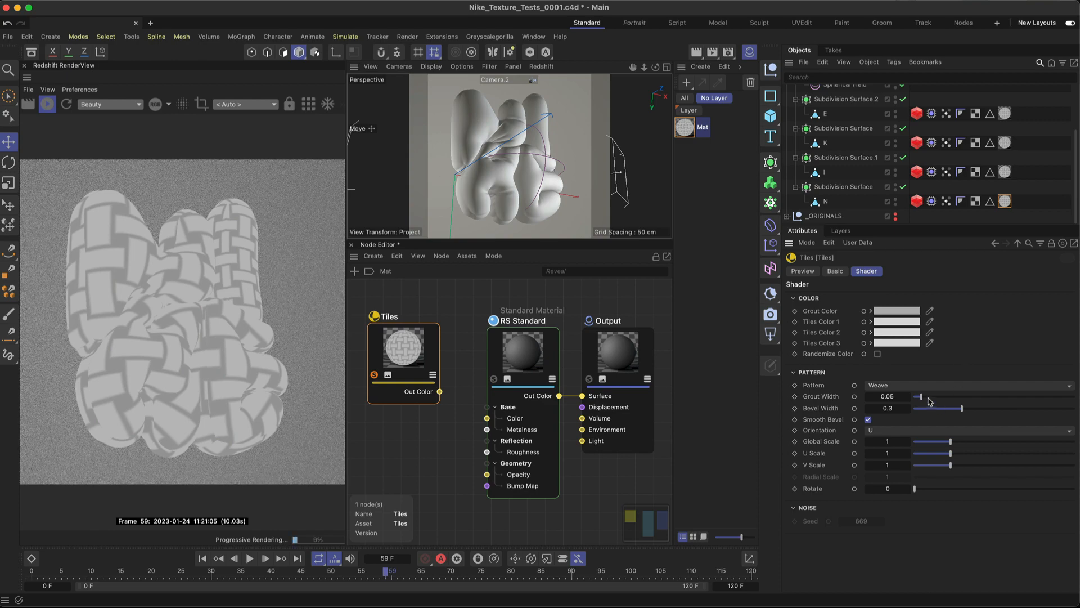
left_click_drag(919, 396, 953, 396)
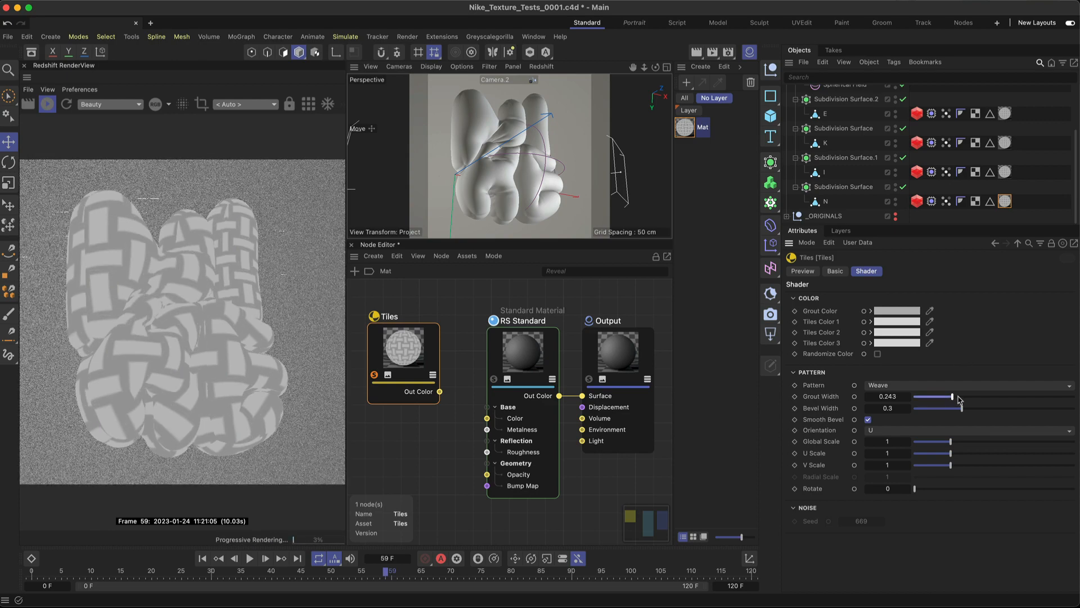
left_click_drag(952, 396, 939, 396)
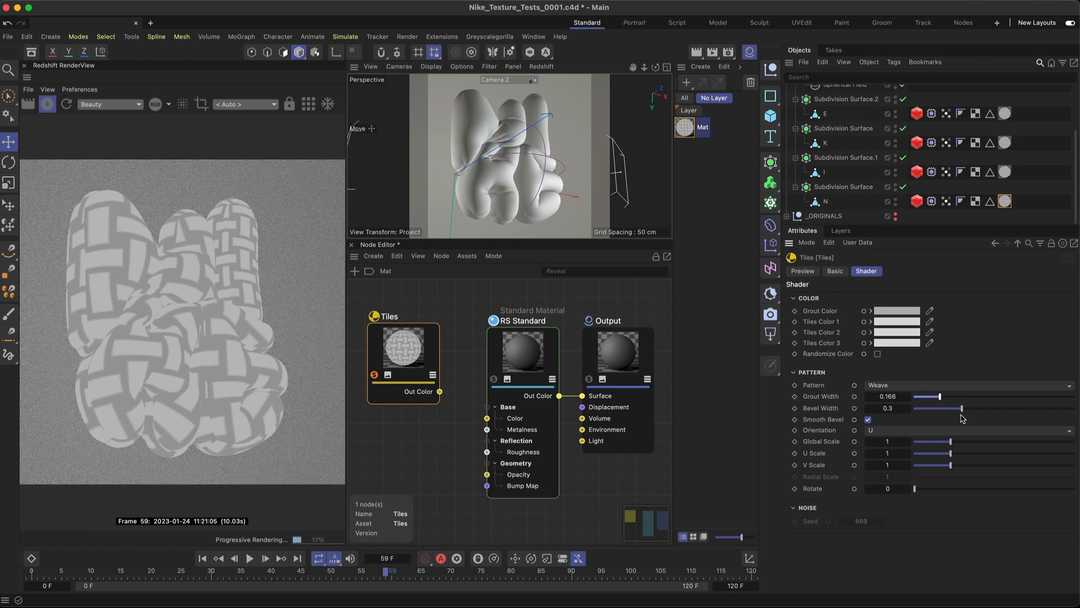
left_click_drag(961, 408, 928, 407)
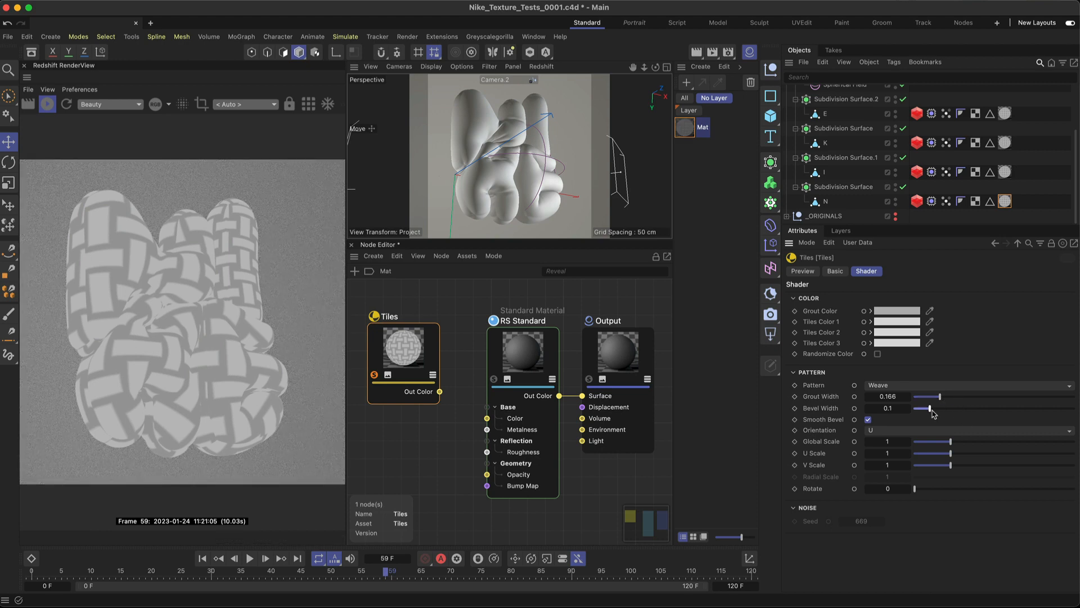
left_click_drag(930, 407, 985, 407)
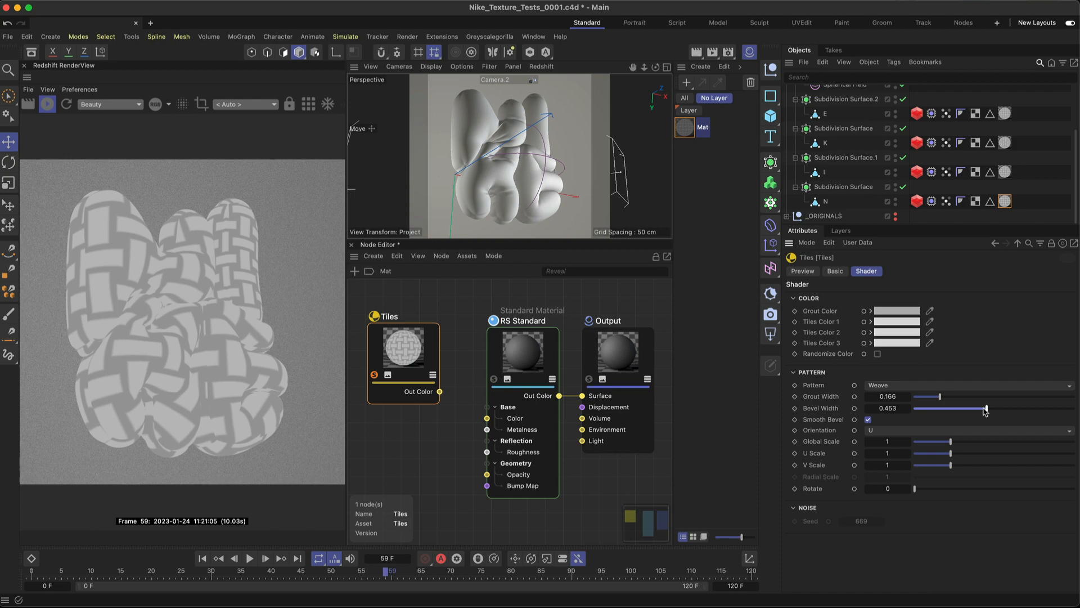
left_click_drag(985, 408, 959, 409)
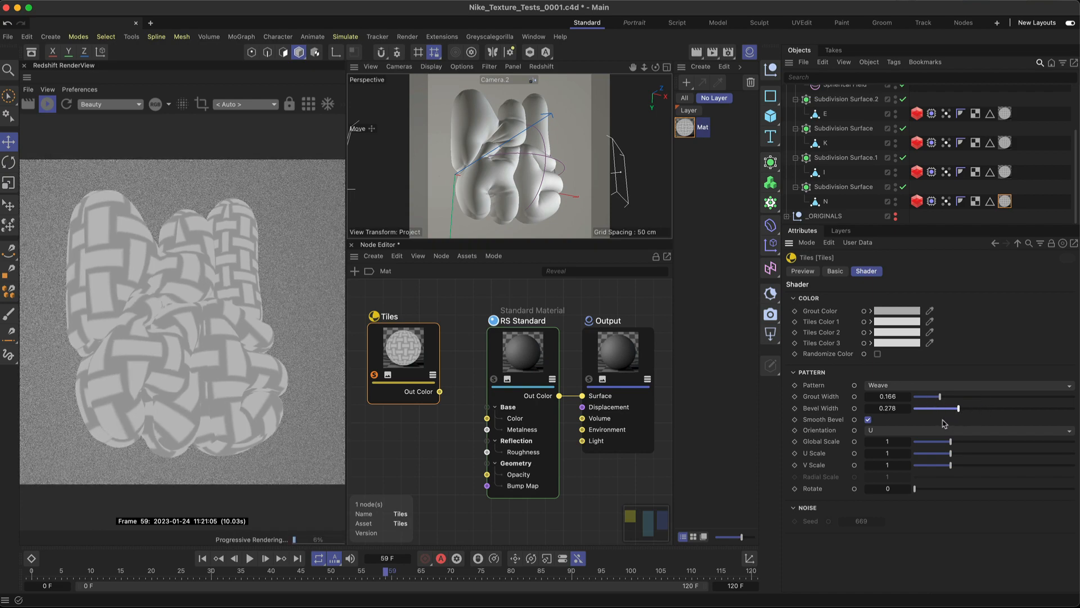
left_click(868, 418)
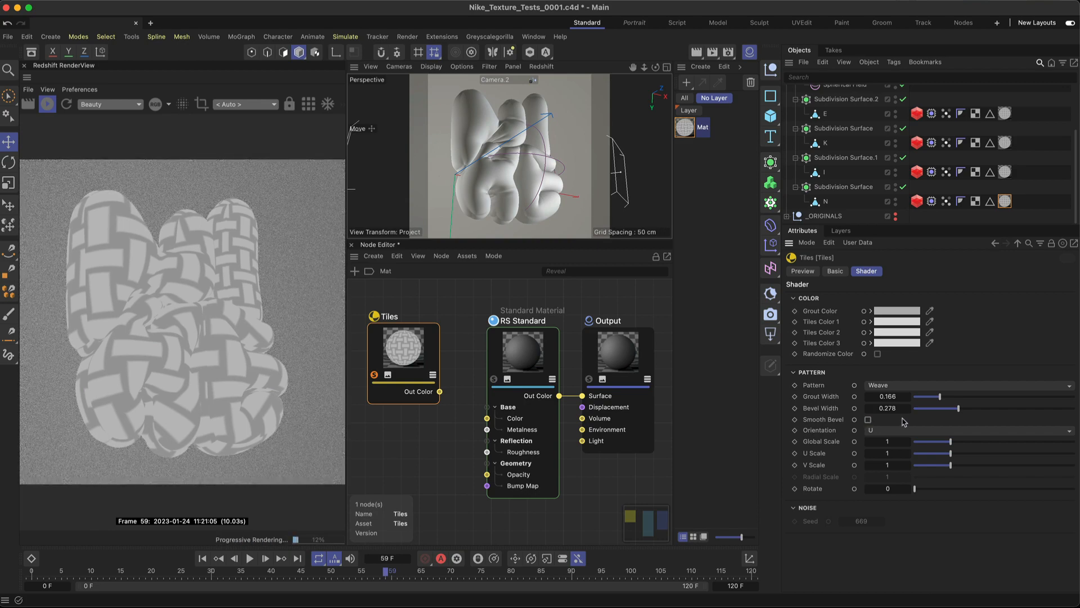
- Test V orientation then return to U, thin the grout to 0.01 and set Global Scale to 0.02
left_click(971, 429)
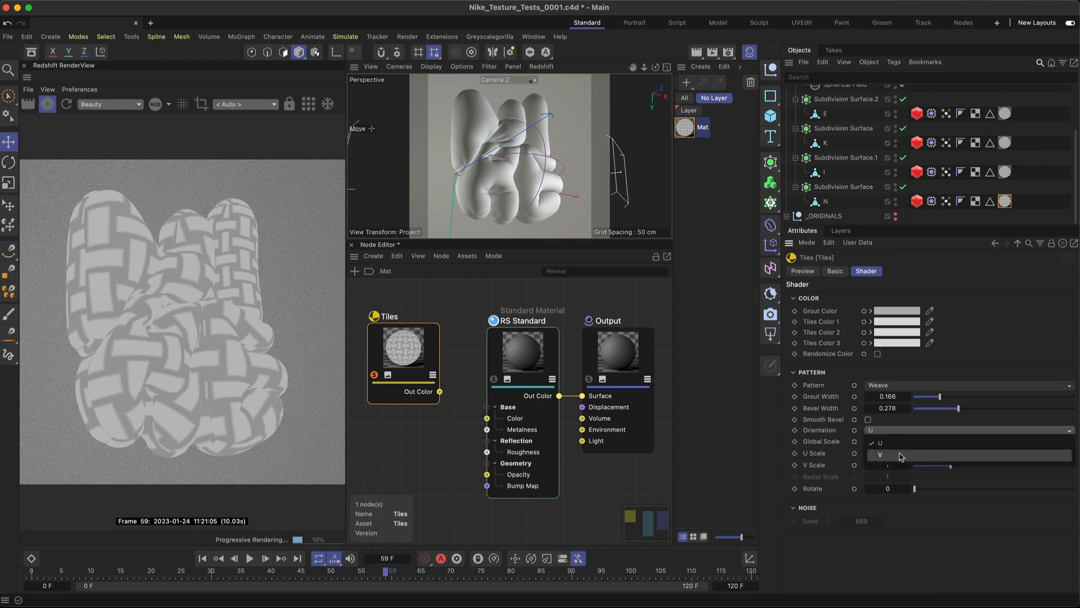
left_click(880, 453)
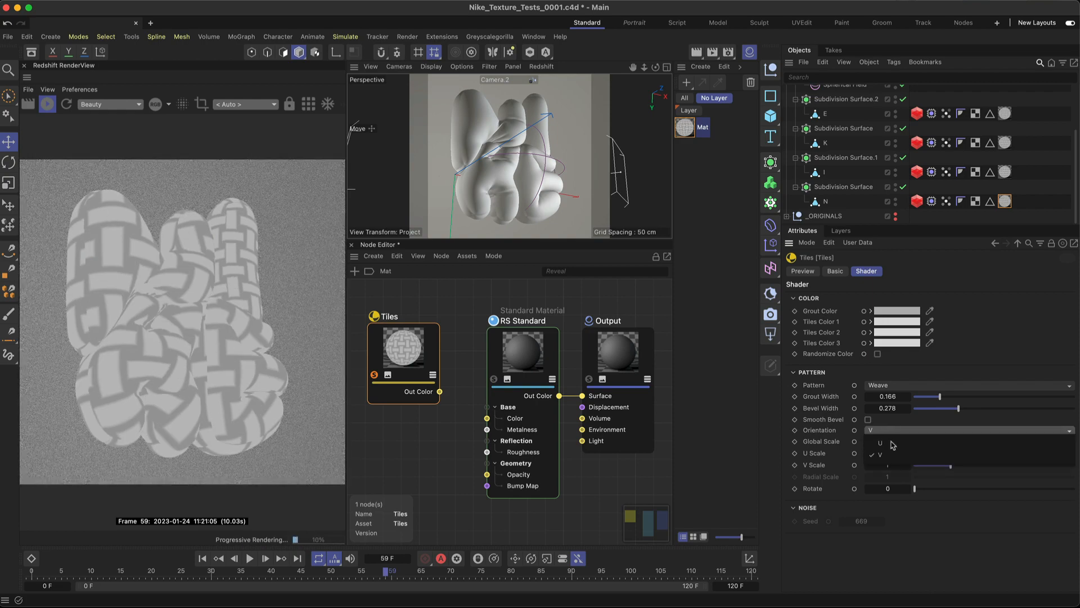
left_click(880, 442)
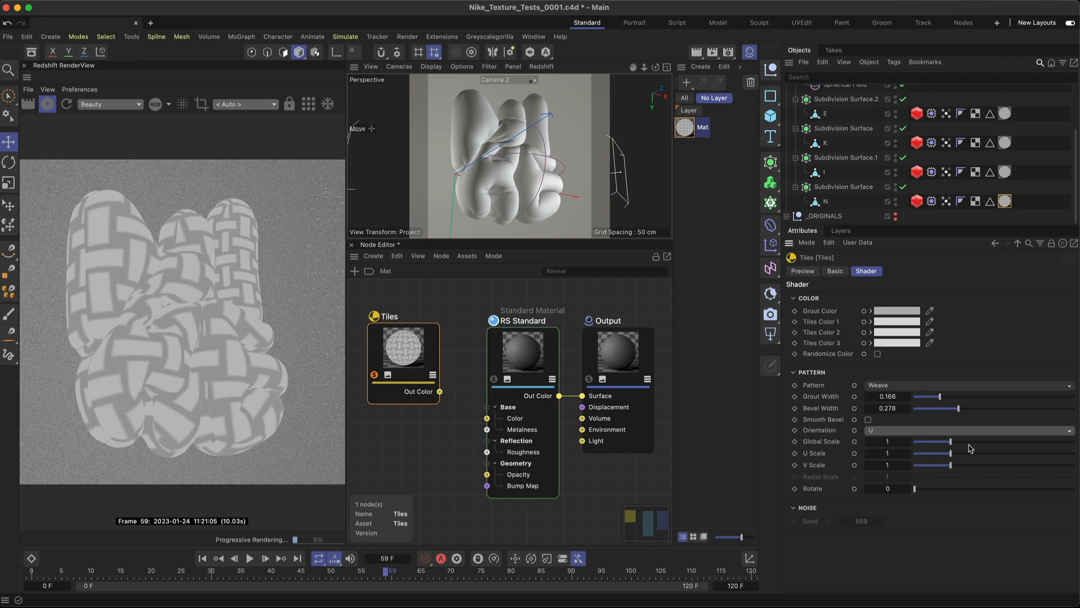
left_click_drag(952, 441, 928, 441)
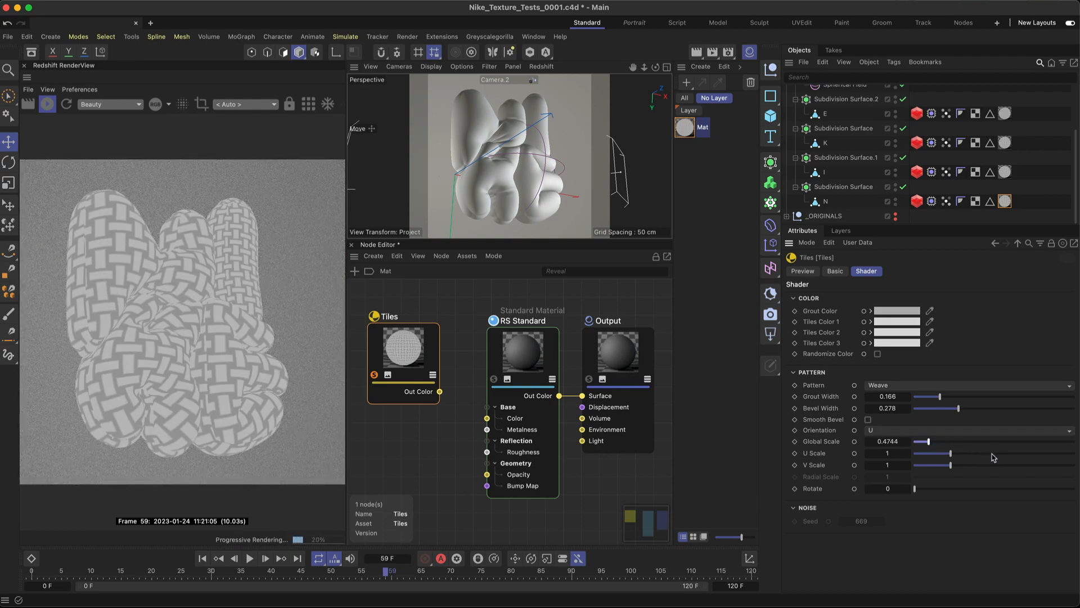
left_click_drag(951, 453, 992, 453)
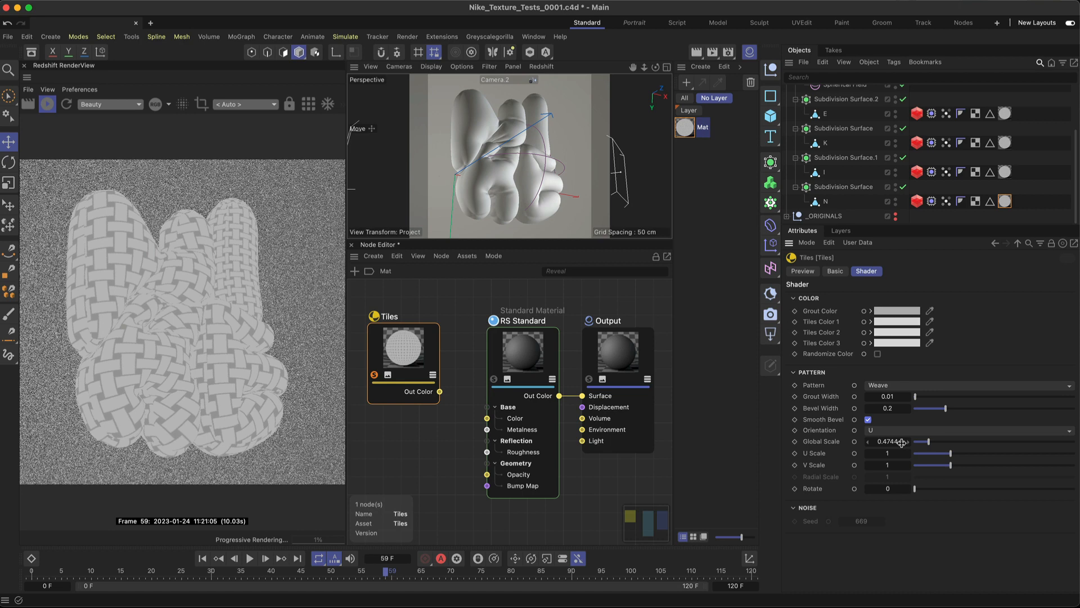
left_click(888, 441)
type("0.02")
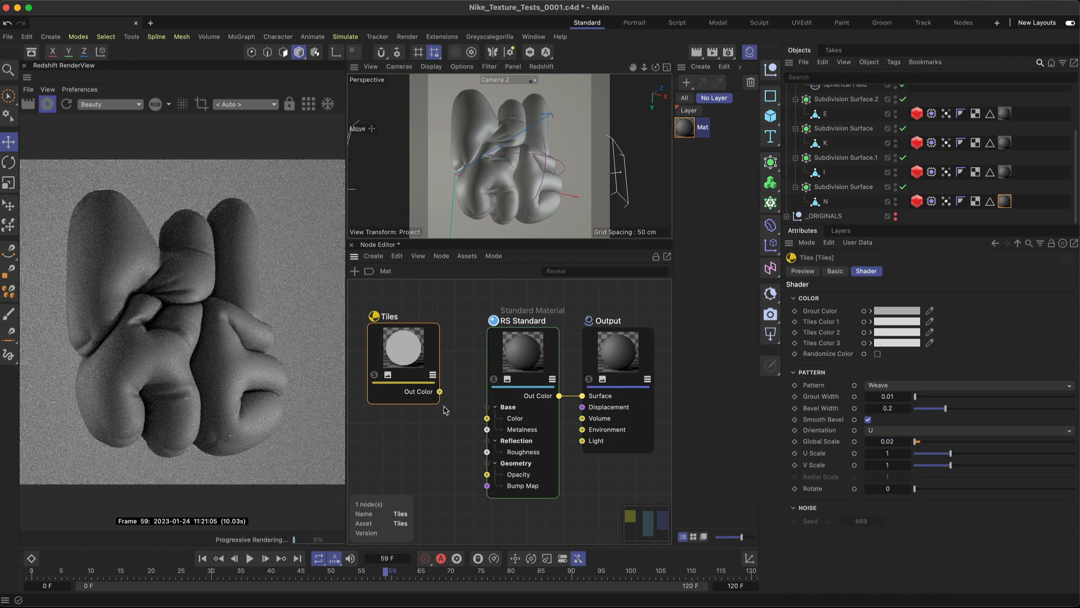
- Duplicate the Tiles node below the original and deselect the nodes
left_click_drag(440, 391, 486, 418)
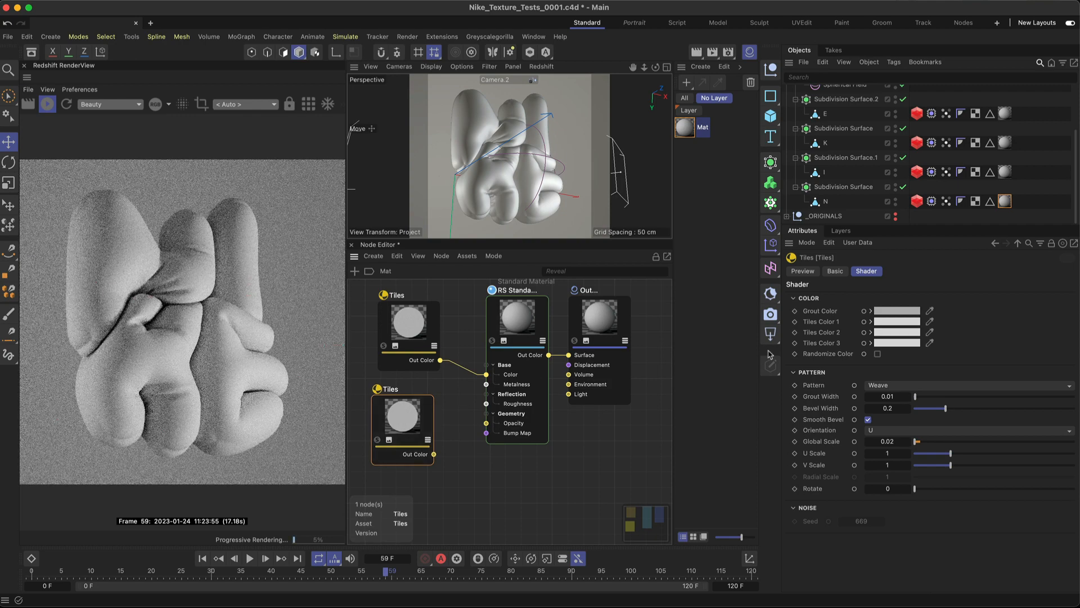
left_click(896, 311)
type("d")
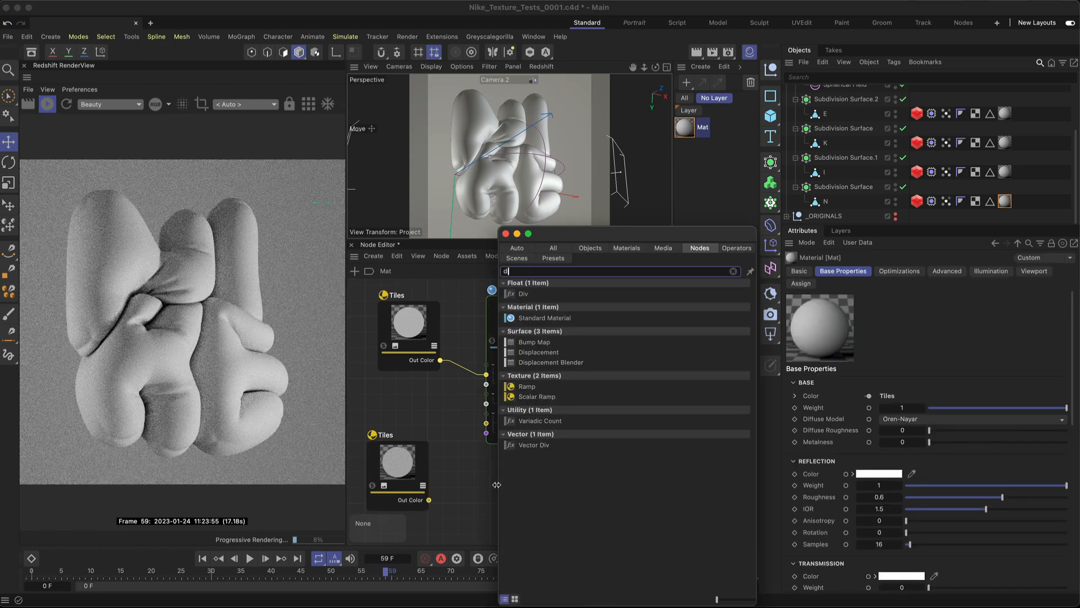
- Add a Displacement node to the output and expose its TexMap input for the second Tiles
type("is")
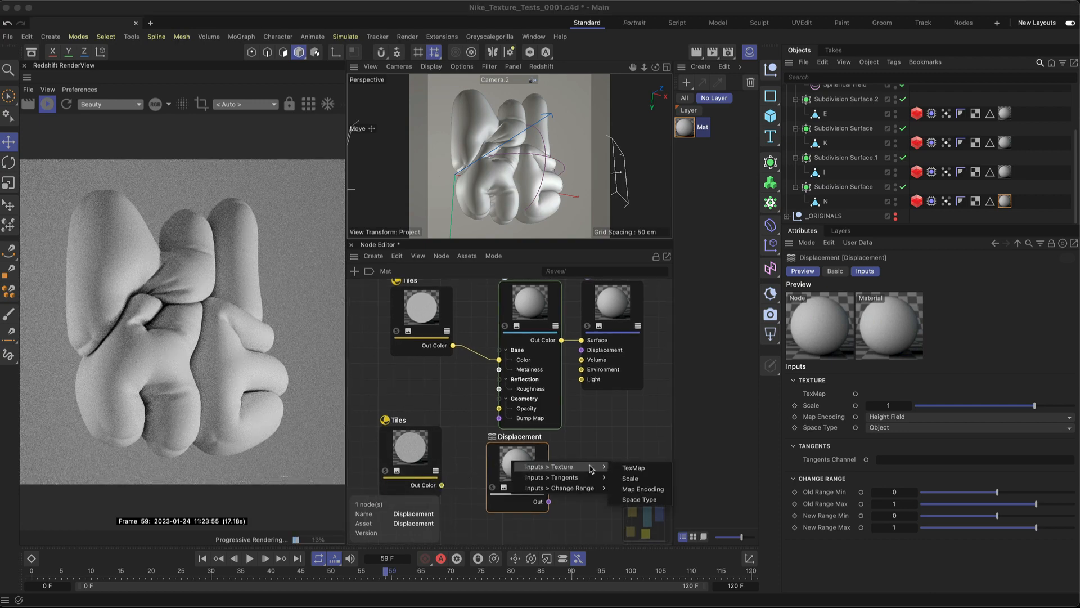
left_click(633, 466)
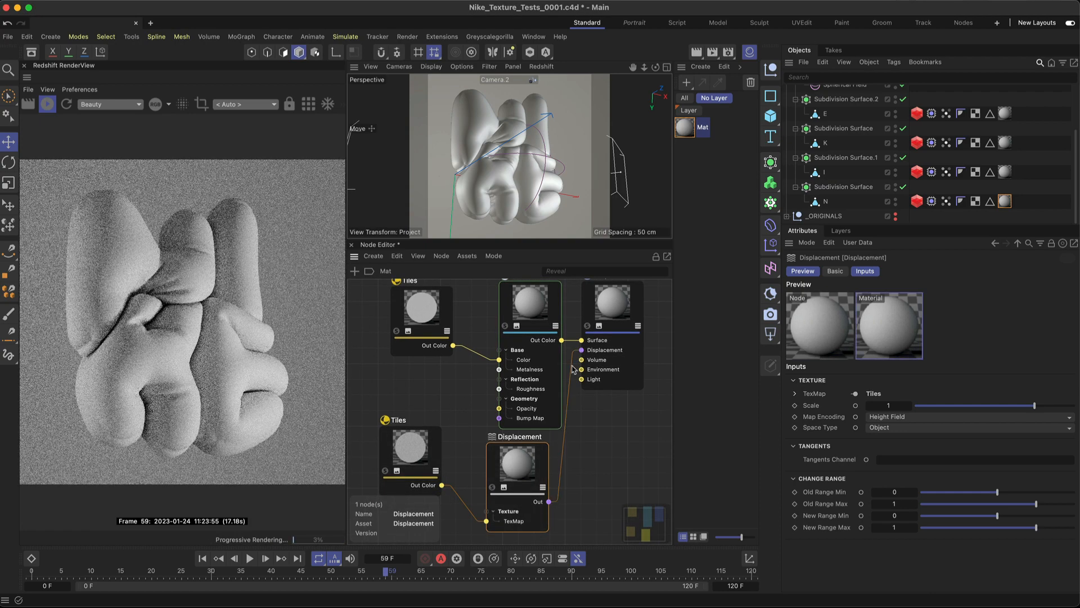